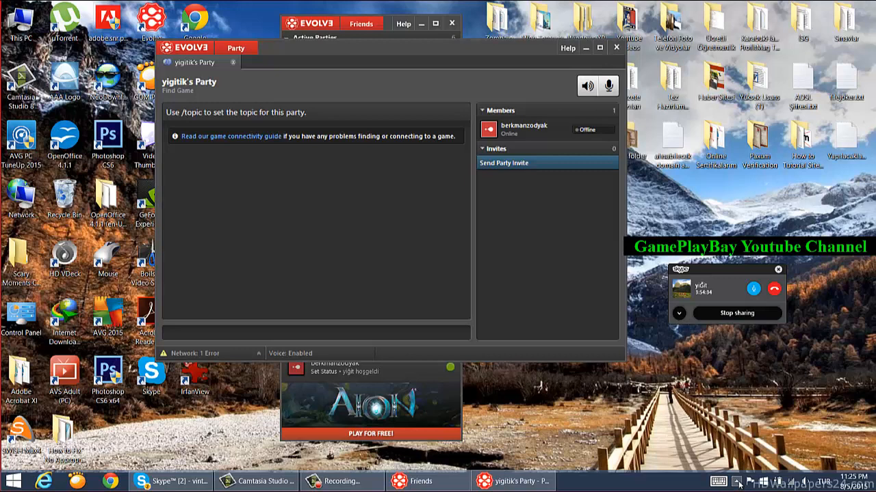
Open Network and Sharing Center from the system-tray network icon.
click(736, 481)
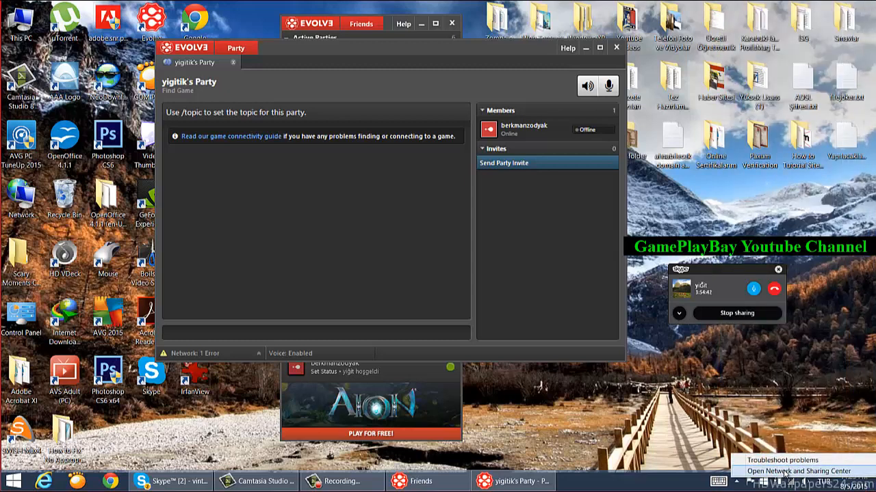
click(797, 471)
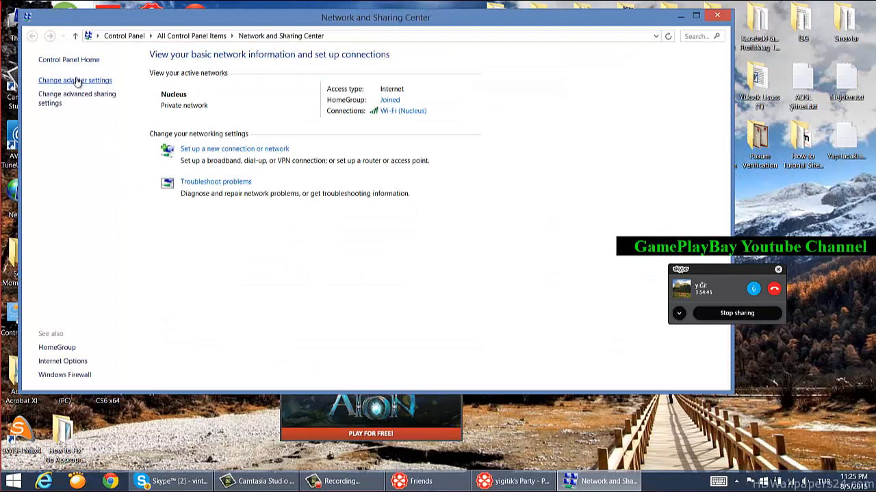
Enable the Evolve Gaming Connection adapter in Network Connections.
click(74, 80)
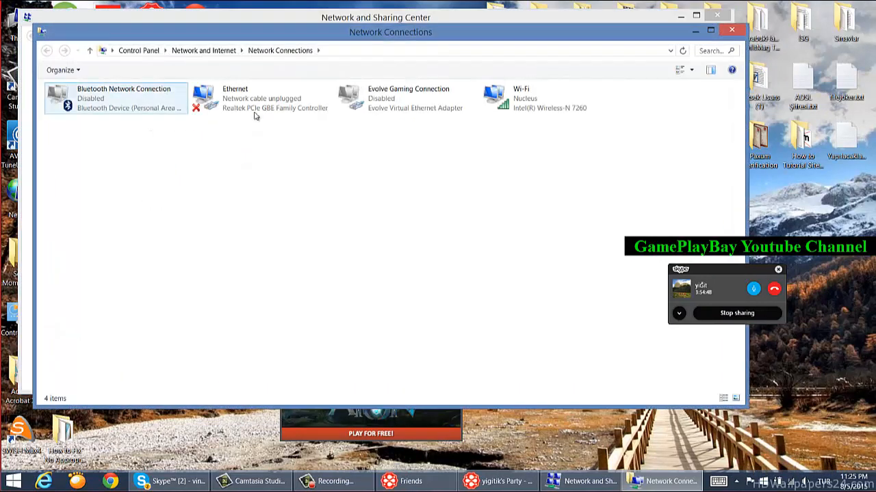
click(407, 98)
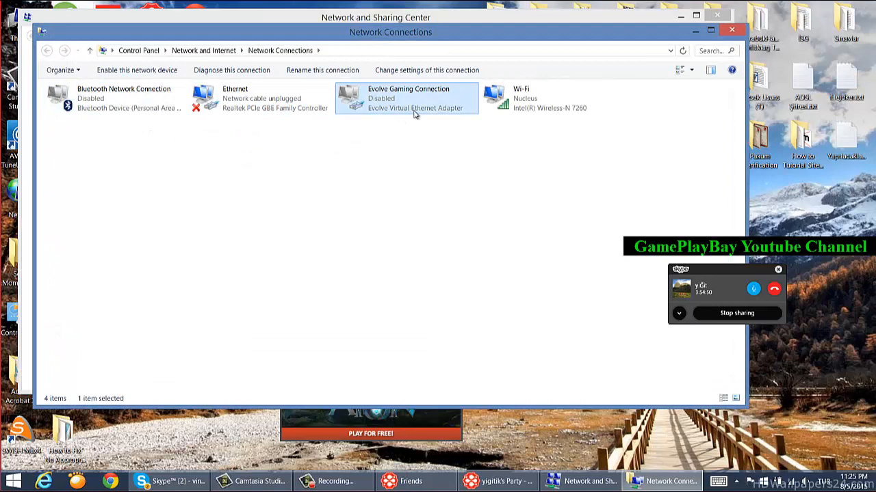
mouse_move(414, 108)
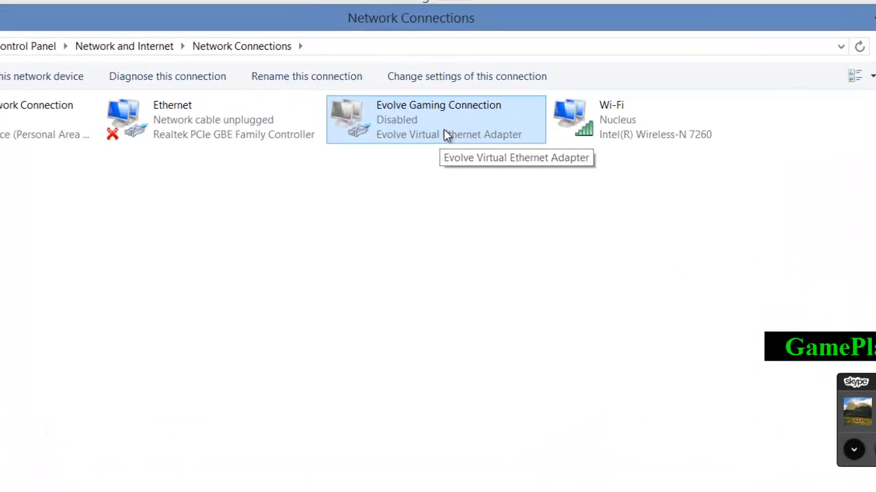
right_click(439, 120)
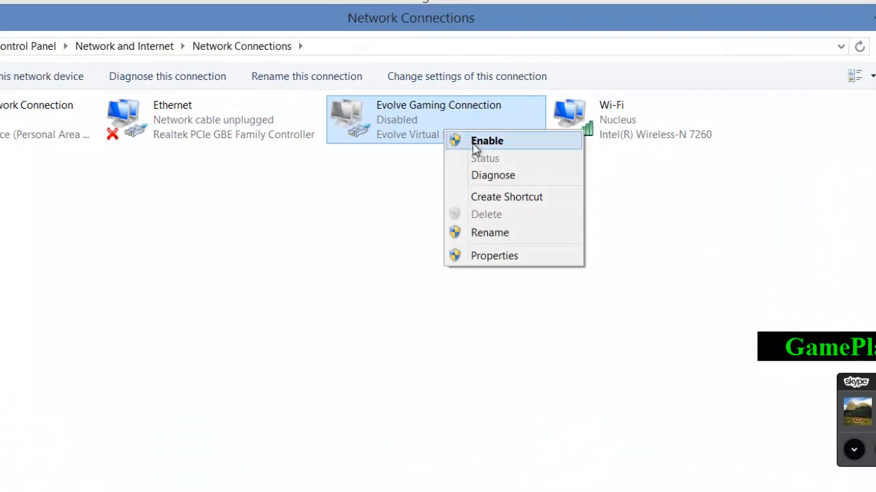
click(487, 141)
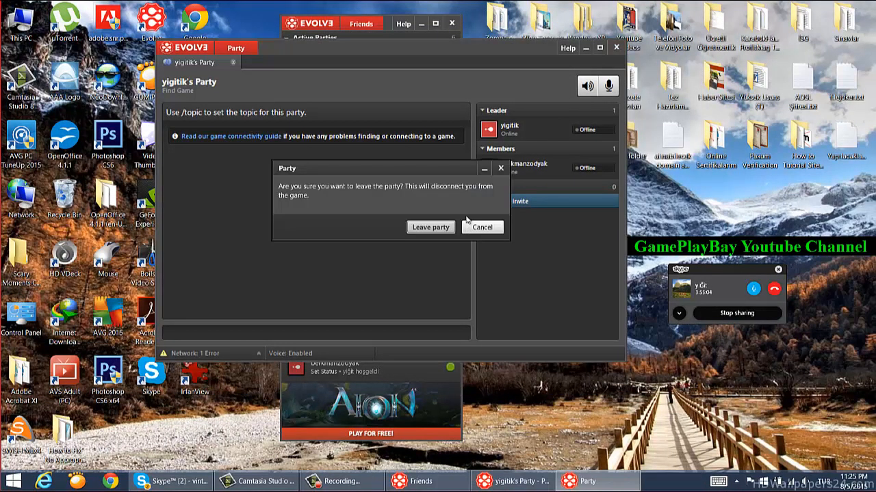
Confirm leaving the party, then exit Evolve and confirm the exit.
click(430, 227)
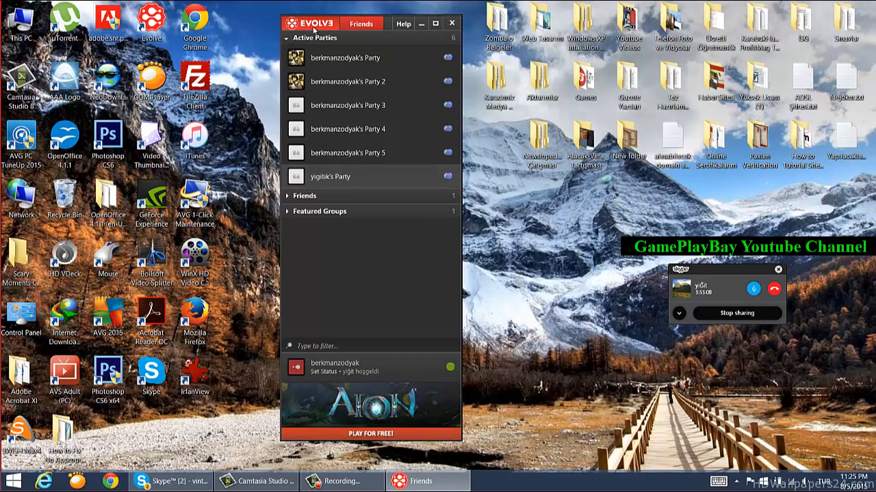
click(451, 22)
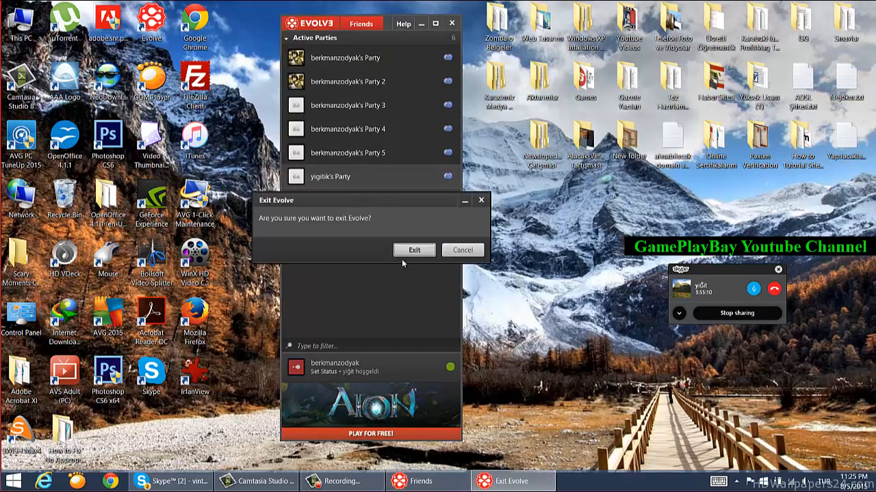
click(413, 250)
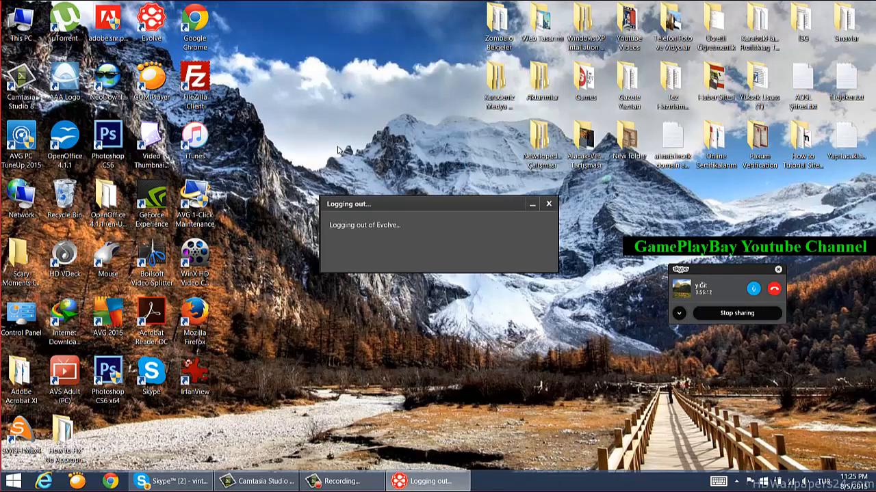
mouse_move(318, 91)
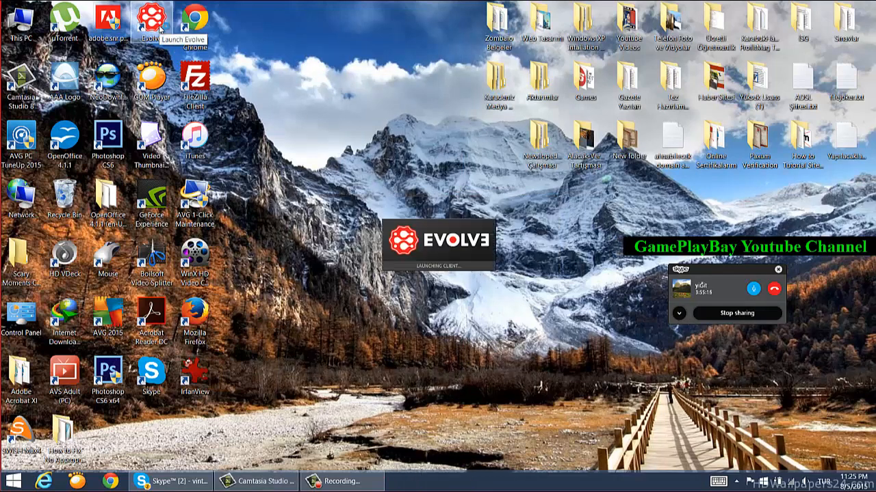
mouse_move(450, 278)
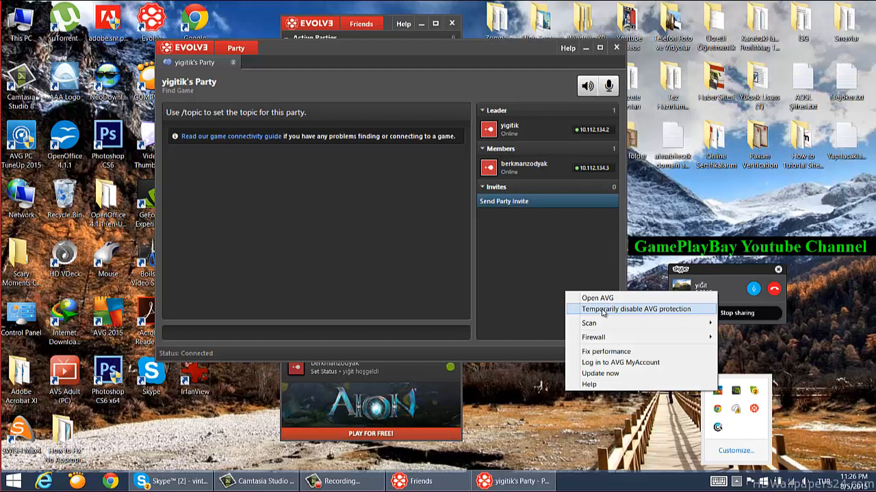
mouse_move(501, 305)
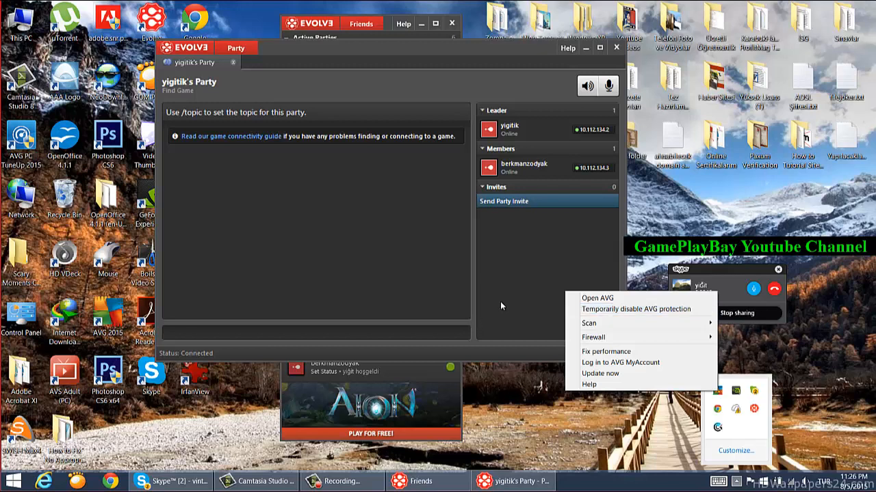